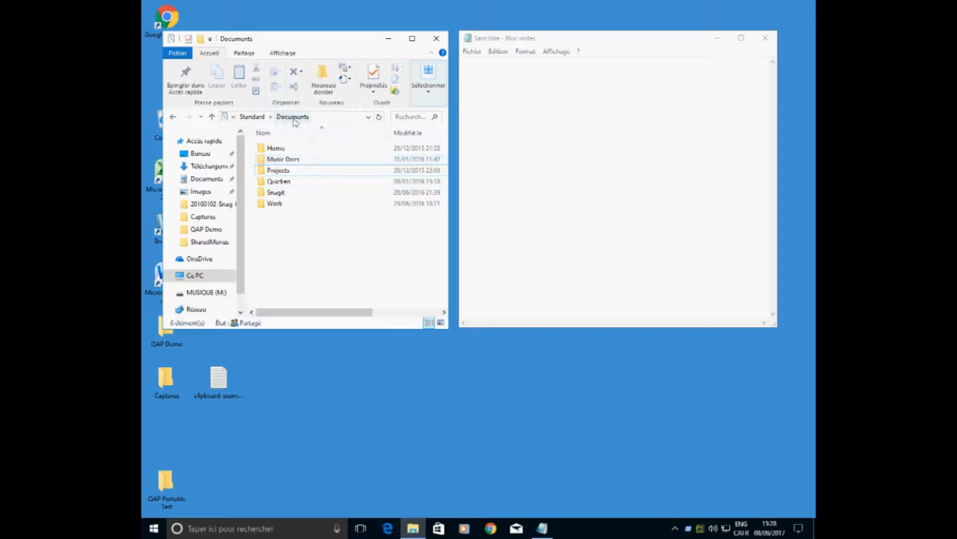
Browse from Documents through Projects and My Pet project into the Project Charter folder.
click(278, 170)
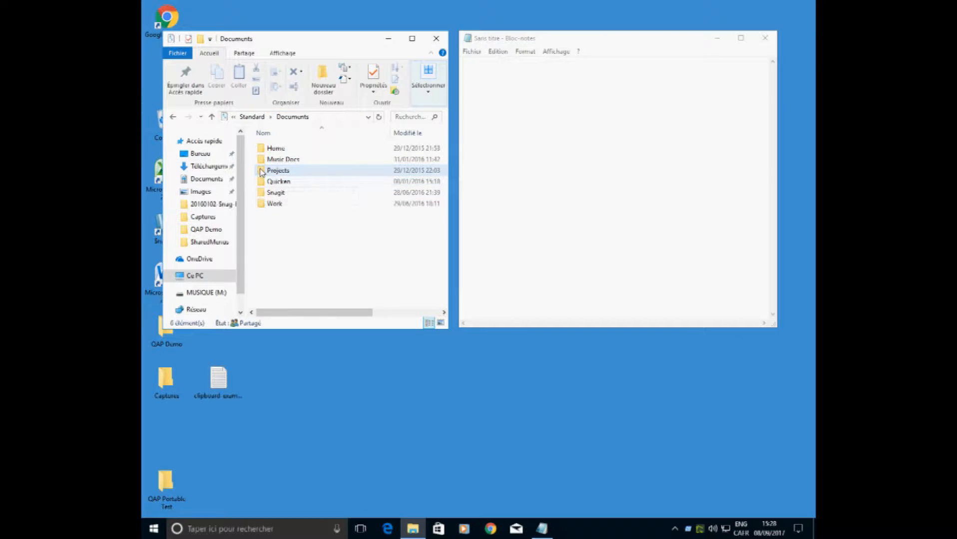
double_click(278, 170)
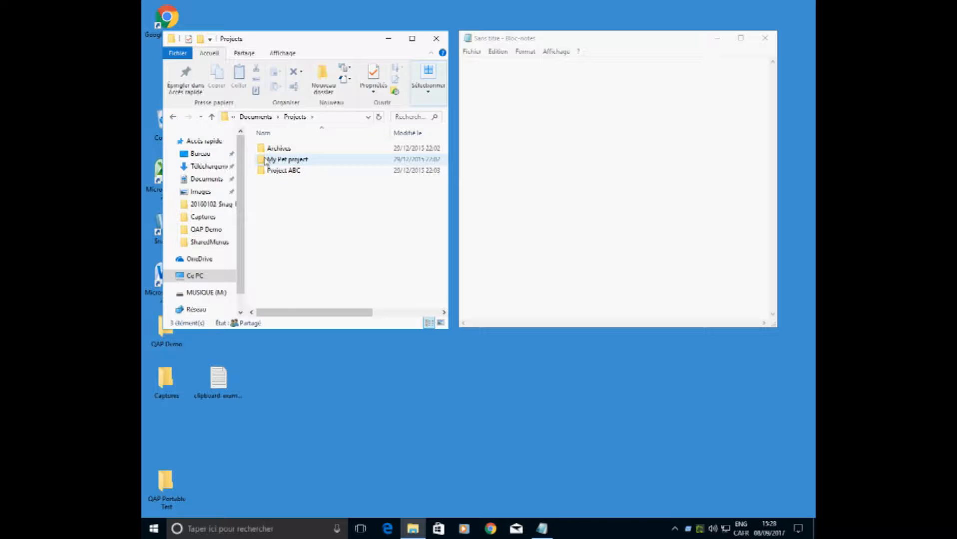
double_click(286, 159)
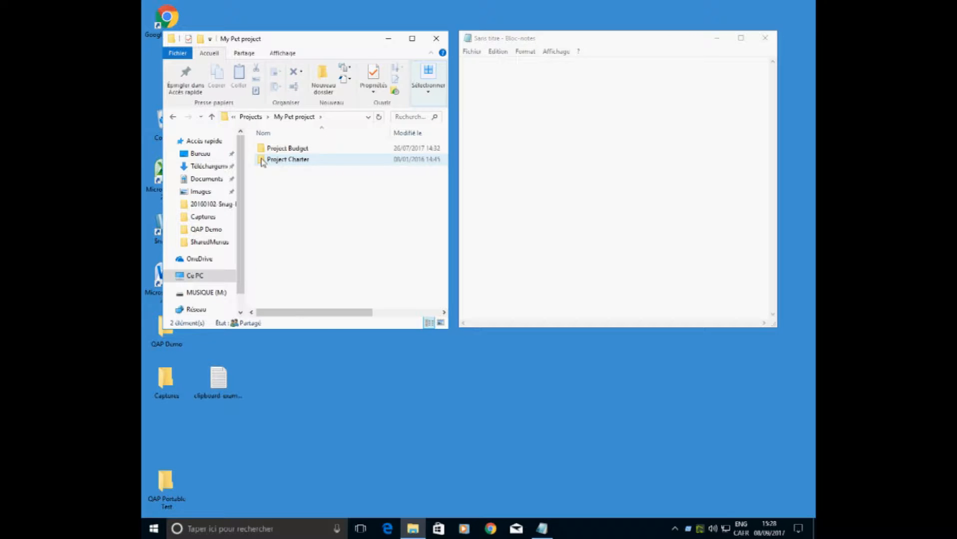
double_click(288, 158)
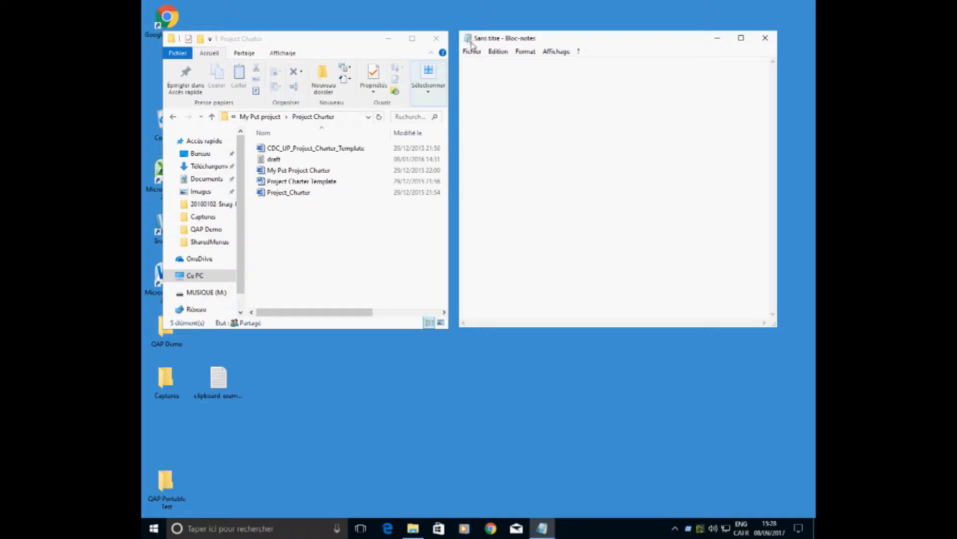
Bring up Notepad's Open dialog from the Fichier menu via Ouvrir...
click(472, 51)
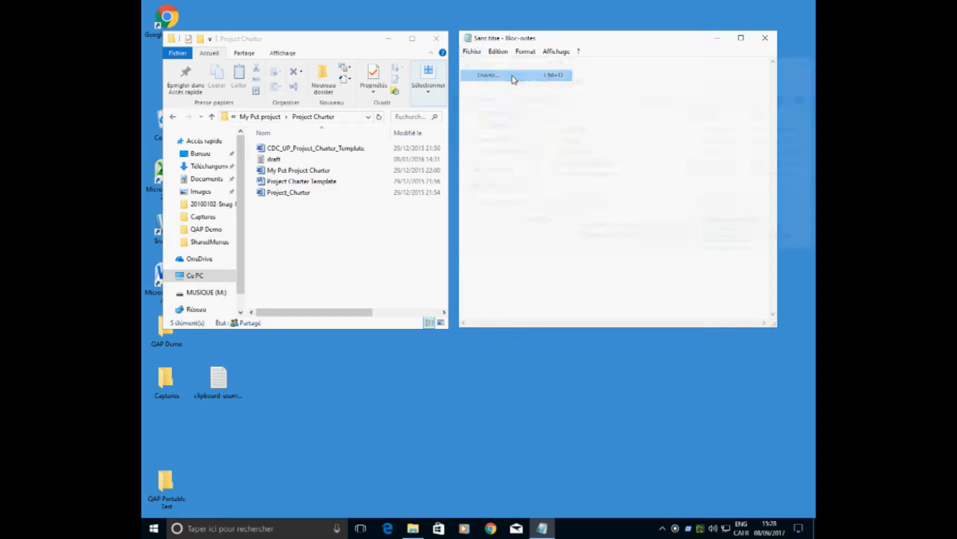
click(488, 75)
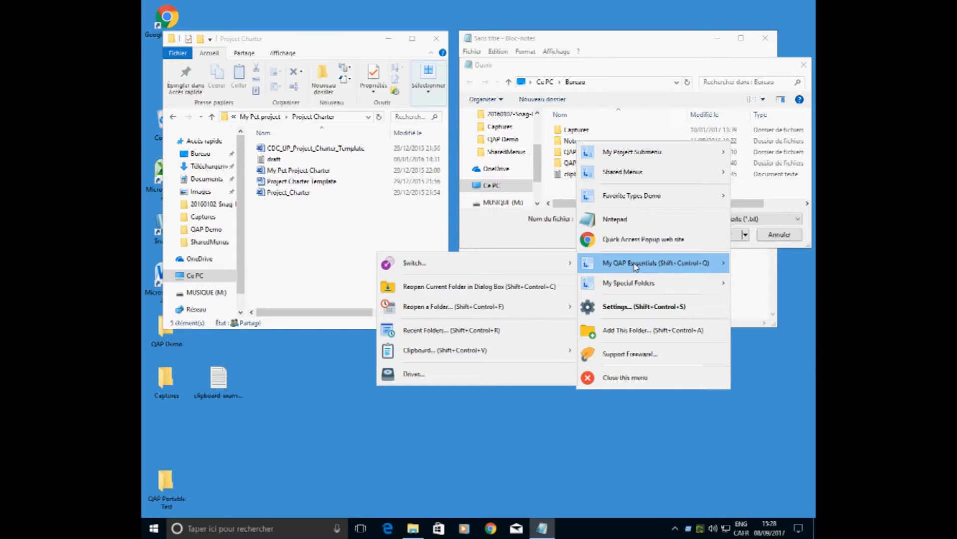
mouse_move(427, 286)
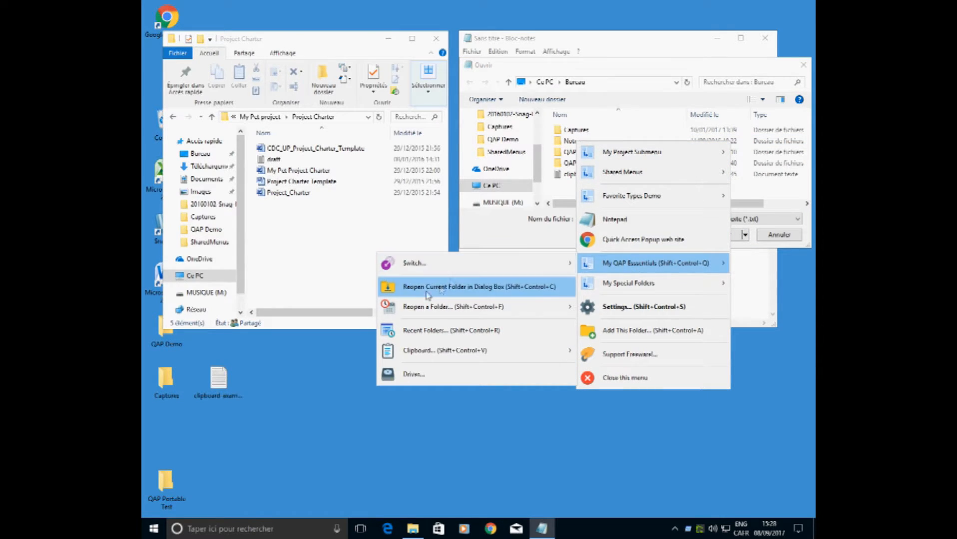
mouse_move(492, 294)
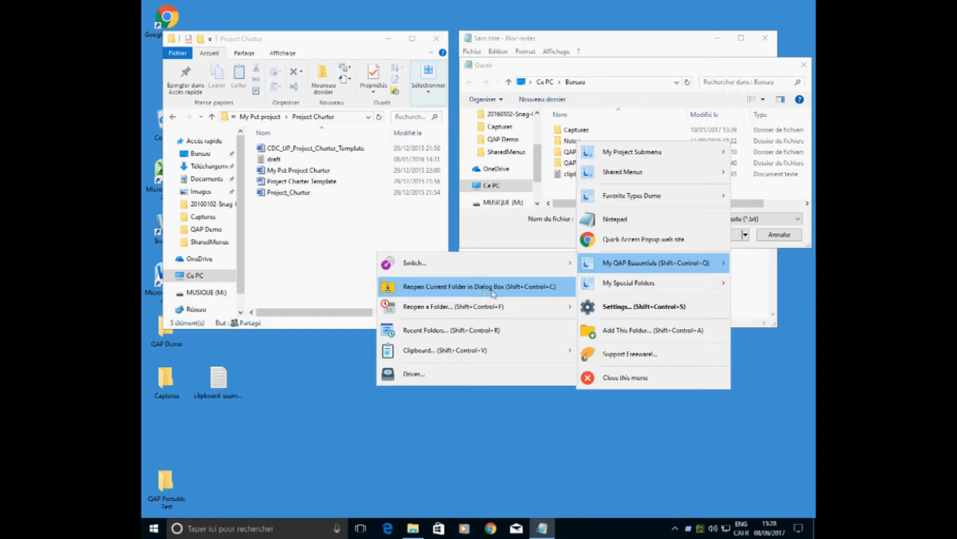
Use 'Reopen Current Folder in Dialog Box' to send the Open dialog to Project Charter.
click(479, 286)
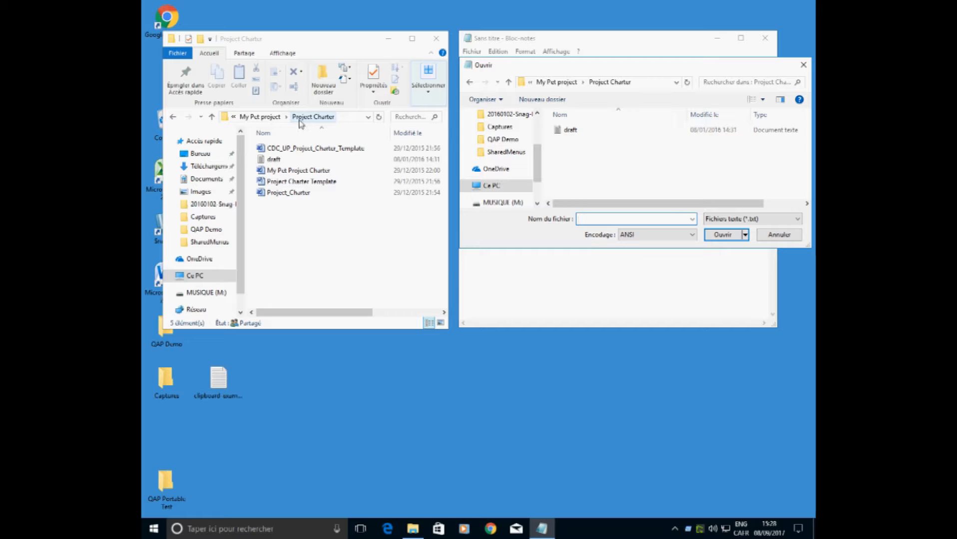
Go up two levels to Projects and enter the empty Project ABC folder.
click(212, 117)
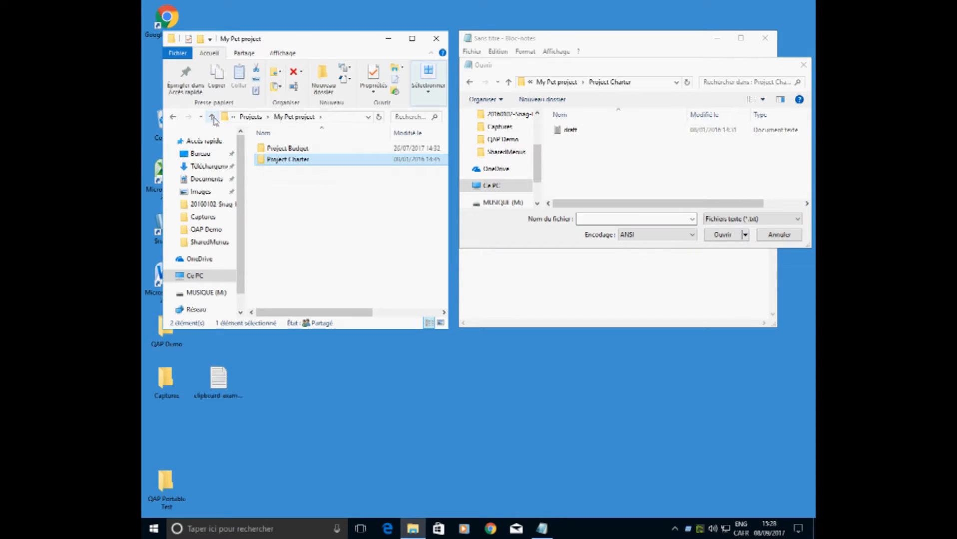
click(212, 117)
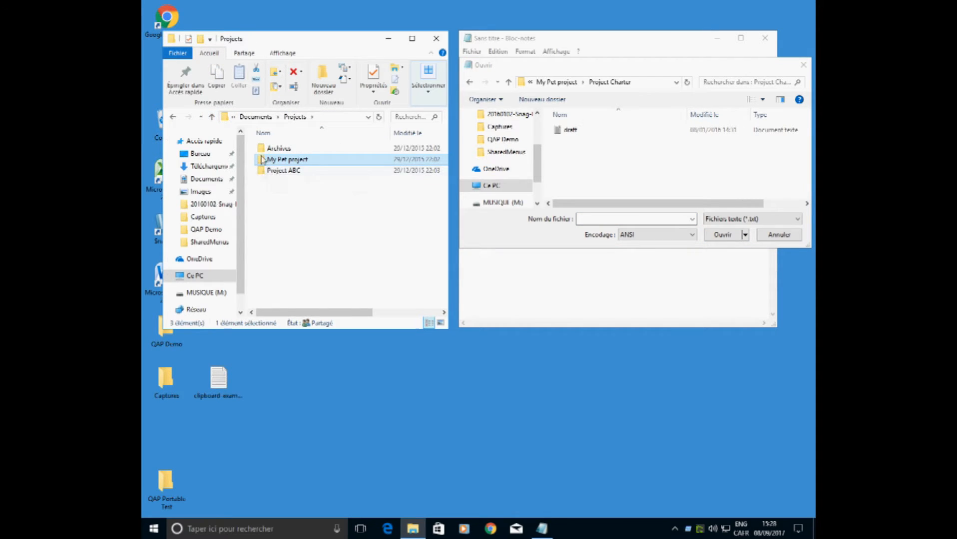
double_click(283, 170)
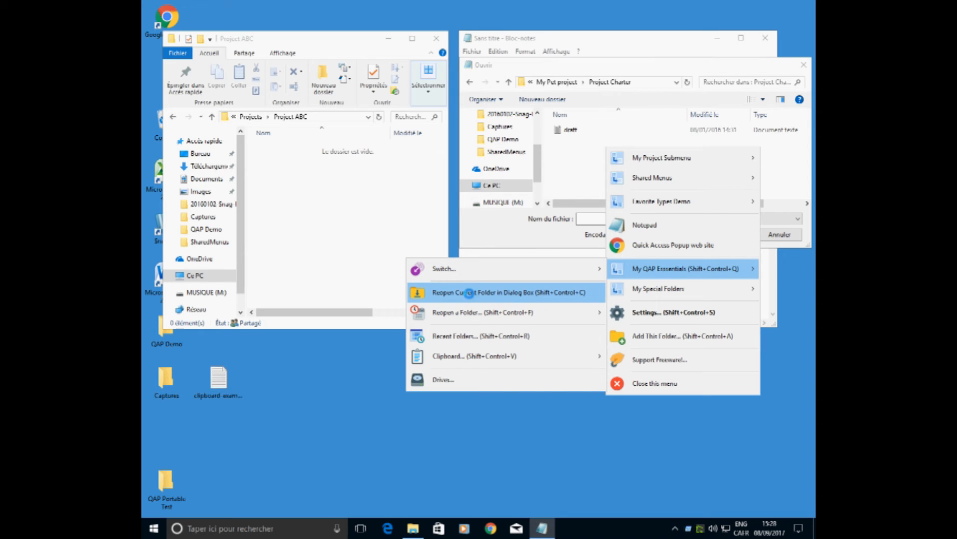
Use 'Reopen Current Folder in Dialog Box' again to send the Open dialog to Project ABC.
click(511, 293)
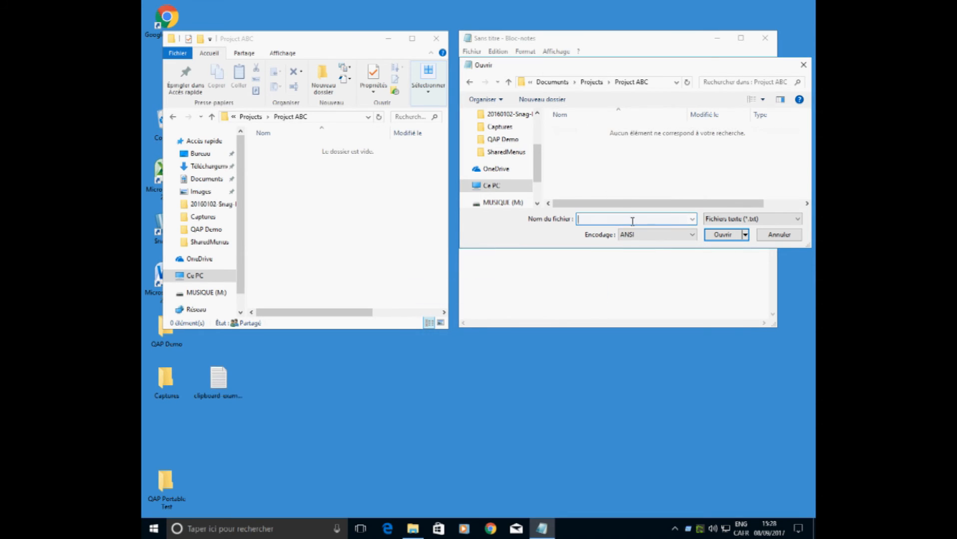